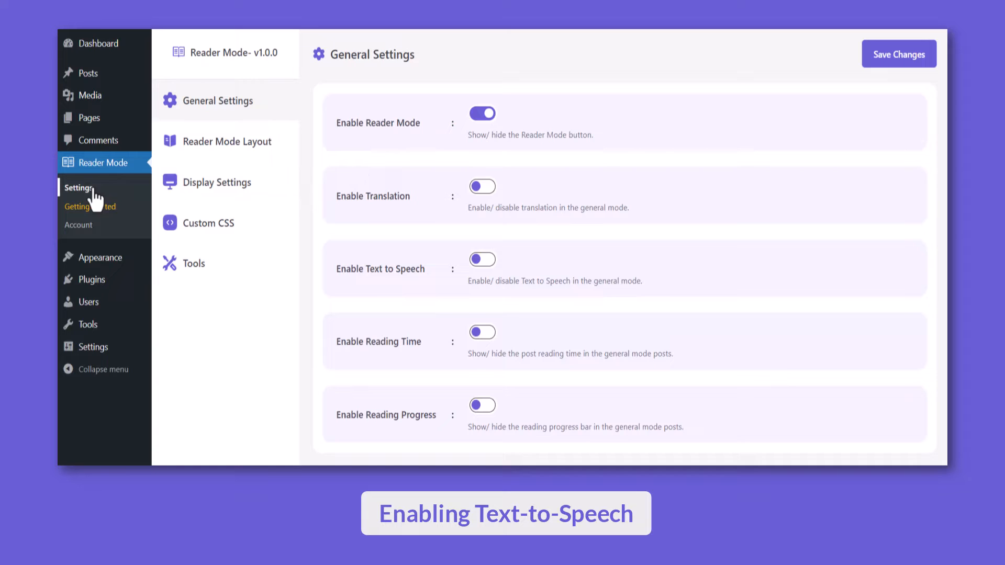
mouse_move(367, 147)
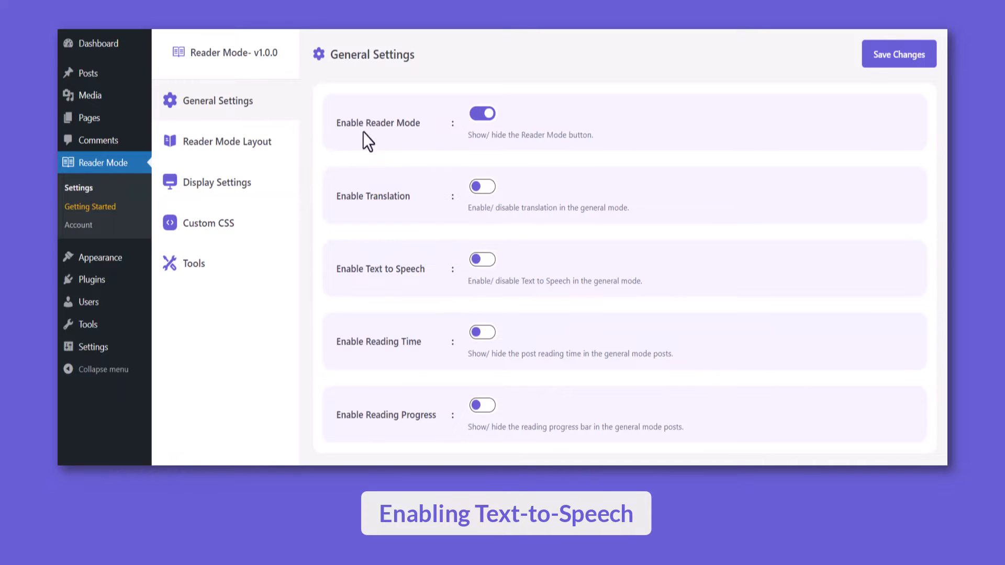
Toggle Enable Text to Speech on in Reader Mode's General Settings
left_click(481, 259)
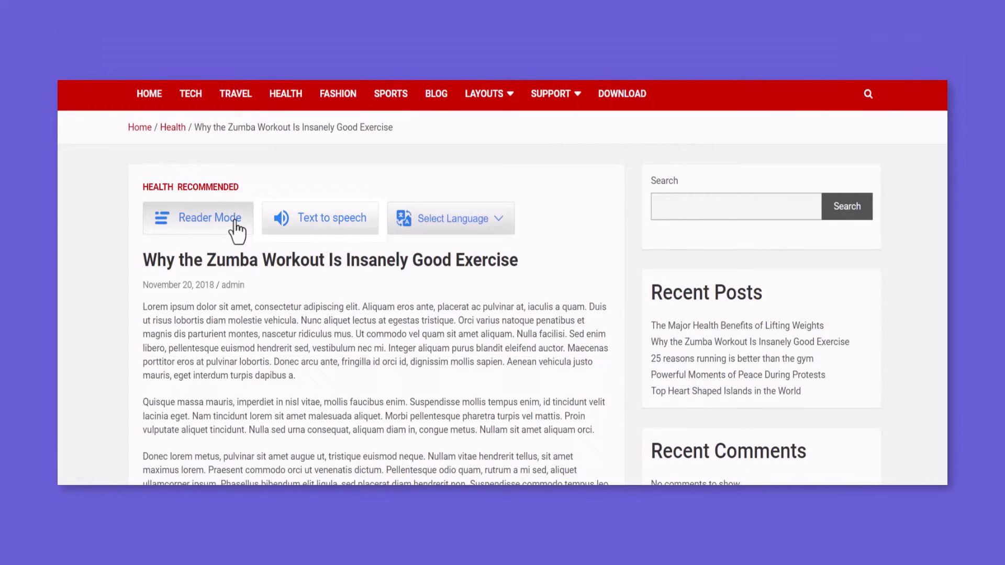
Start reading the Zumba post aloud, browse the voice list, and lower the reading speed
left_click(209, 218)
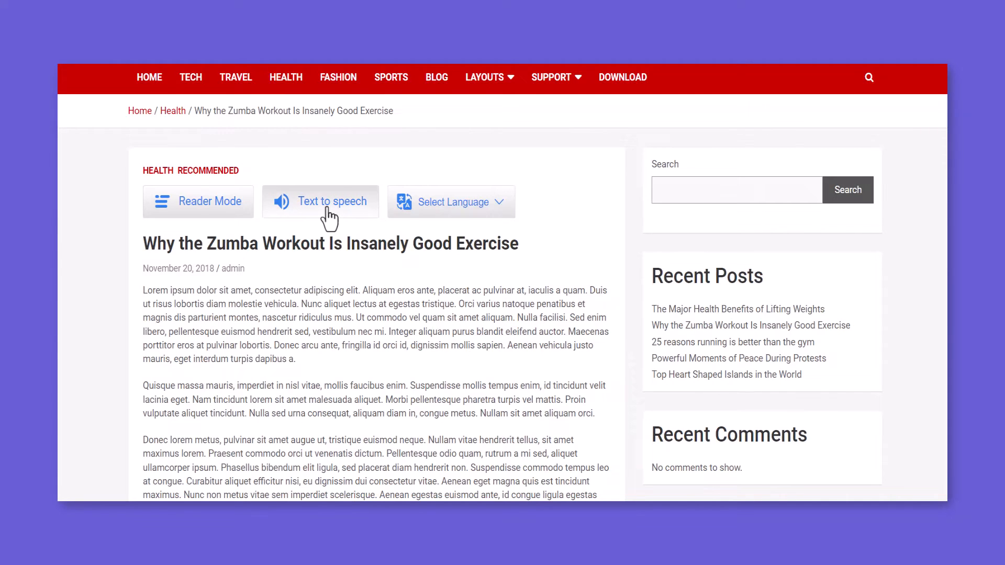
left_click(320, 202)
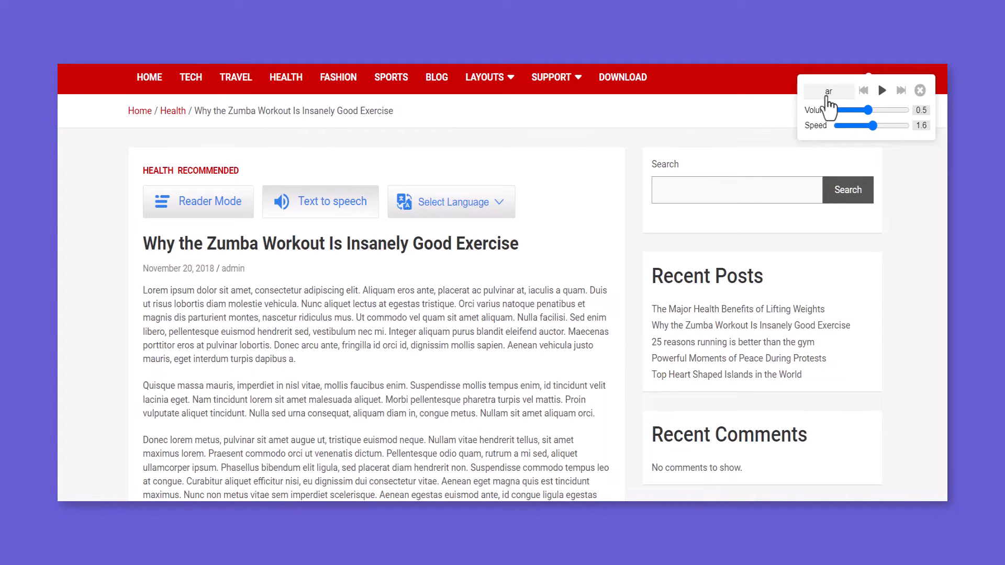
left_click(829, 91)
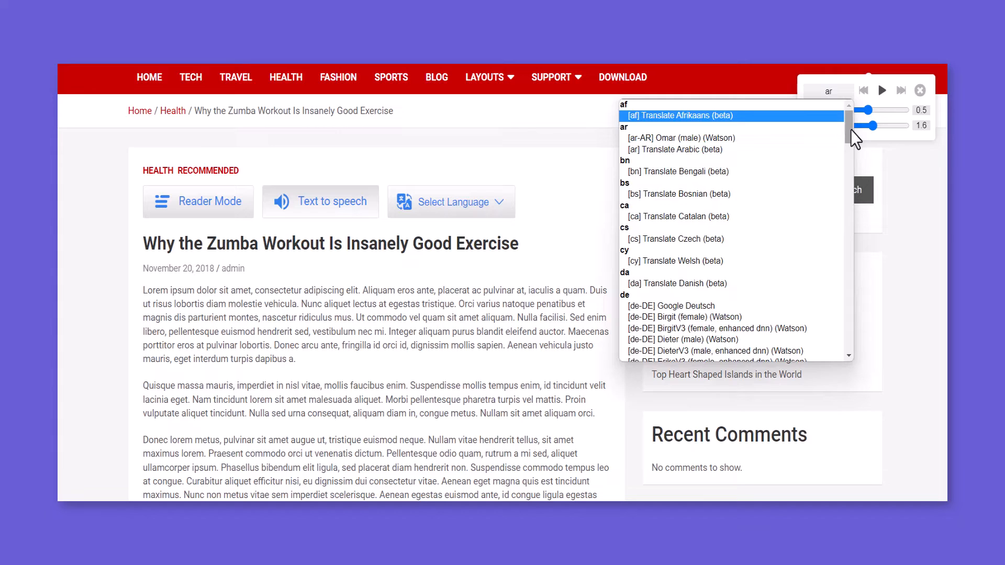
scroll("down", 3)
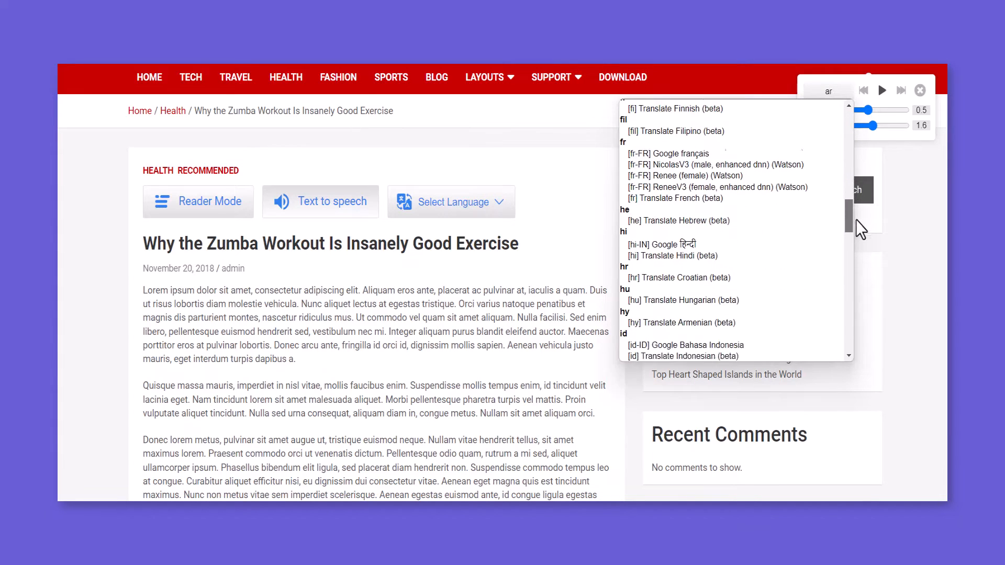
left_click(452, 201)
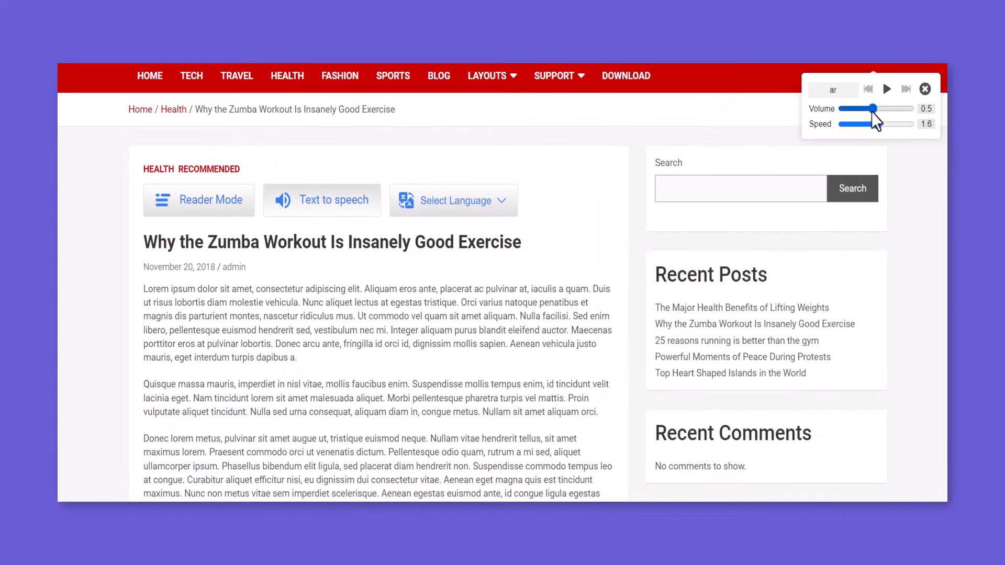
left_click_drag(886, 124, 876, 123)
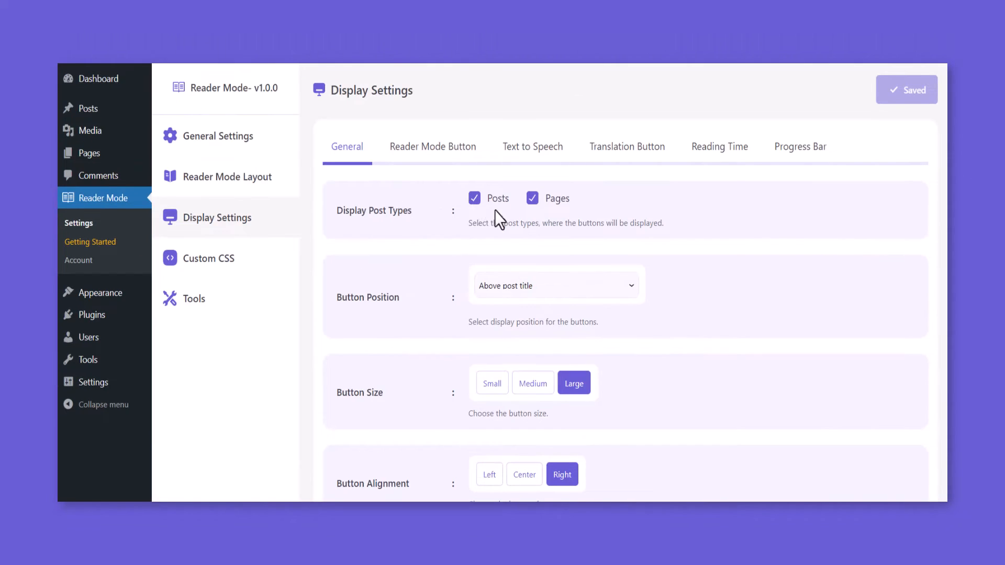
Open Reader Mode's Display Settings on the General tab
left_click(556, 286)
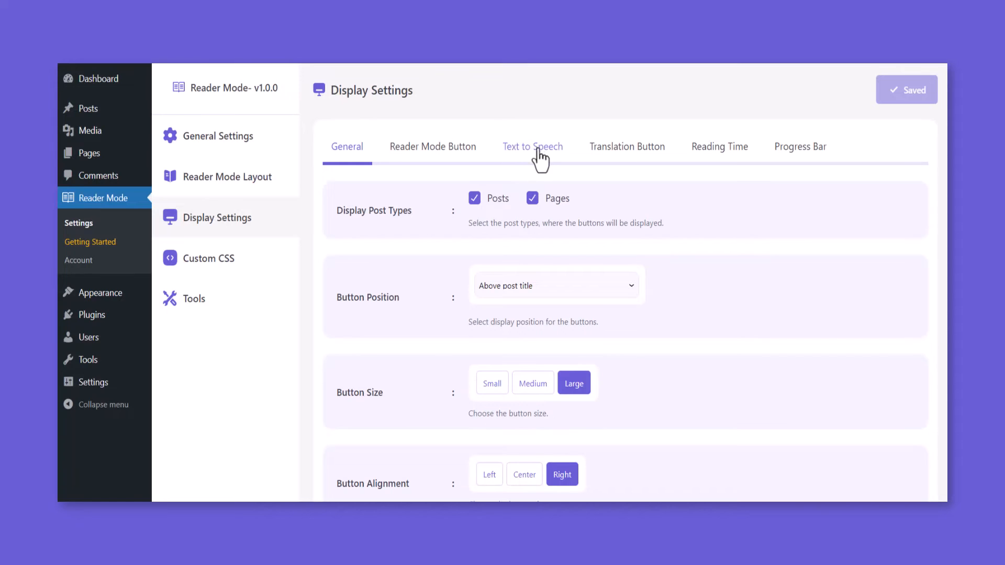
Review the Text to Speech tab's button style, label text, icon and color fields
left_click(531, 146)
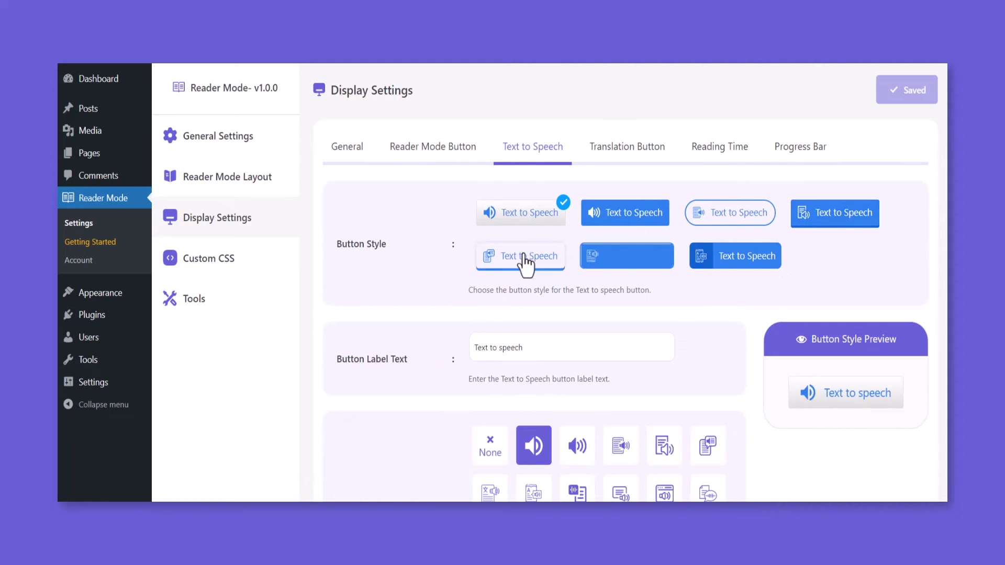
scroll("down", 3)
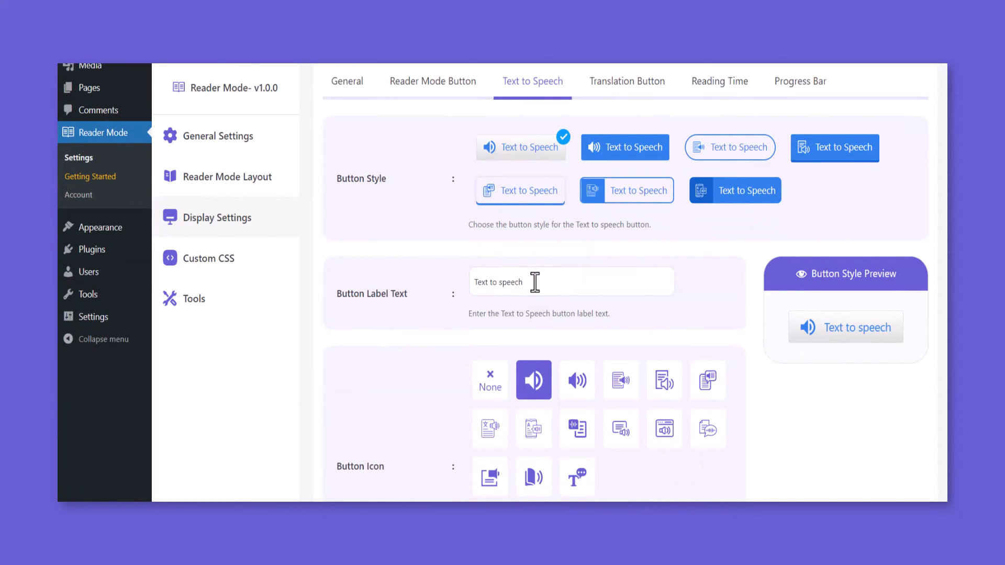
double_click(511, 281)
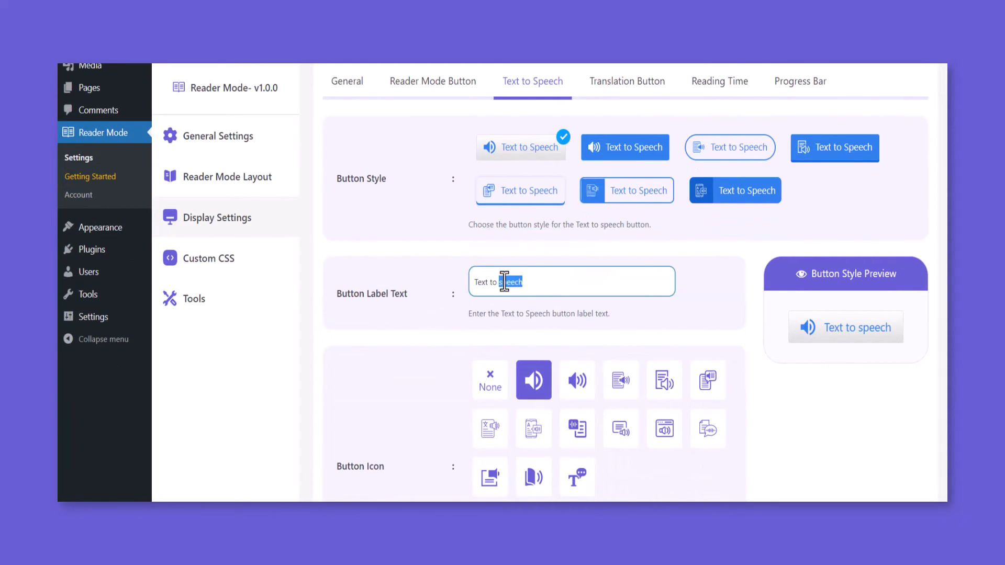
scroll("down", 3)
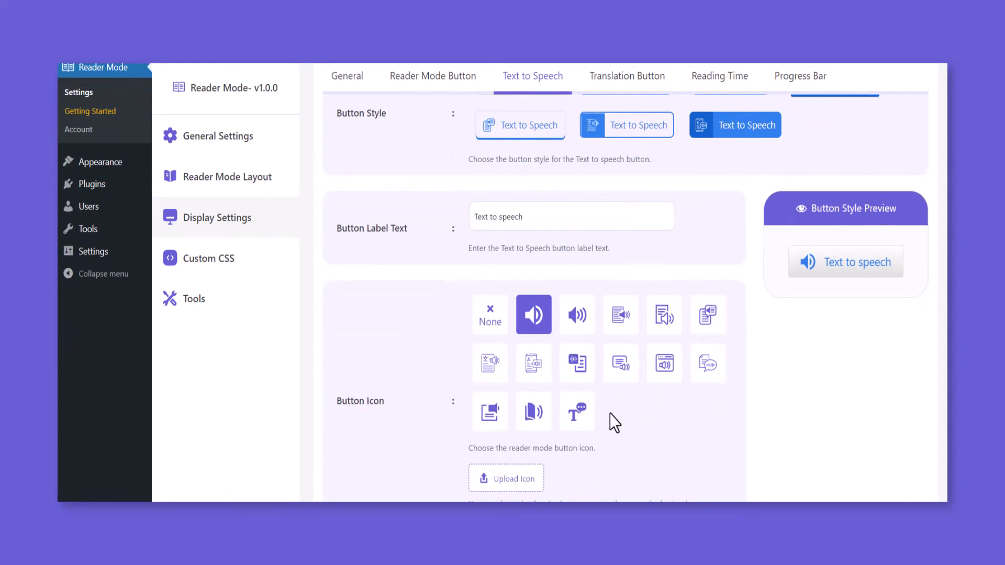
scroll("down", 3)
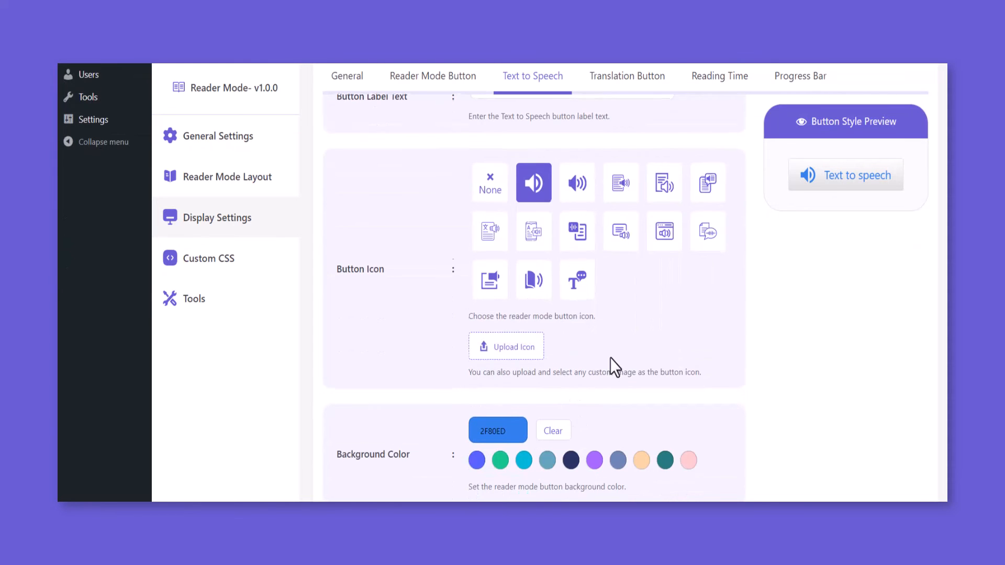
scroll("down", 3)
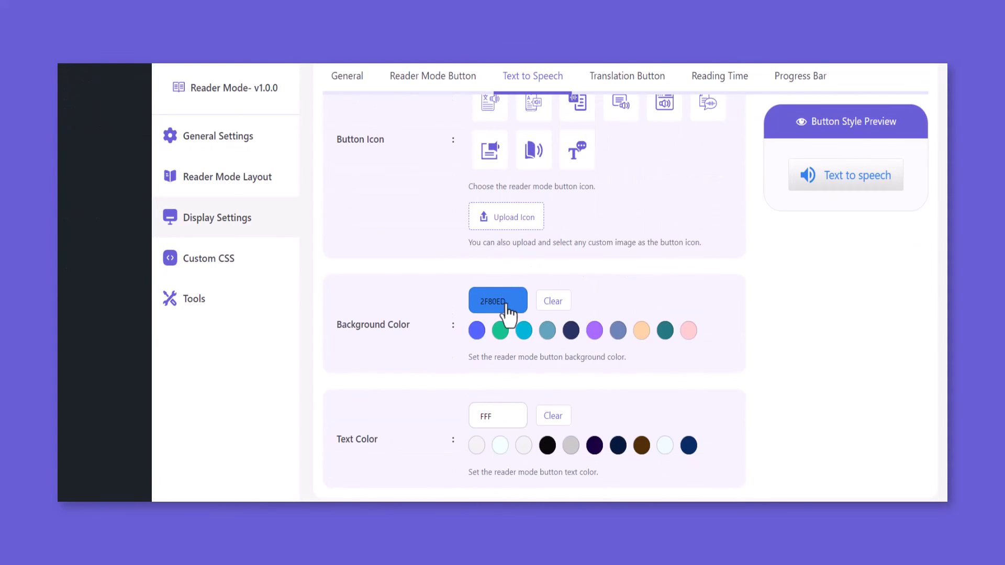